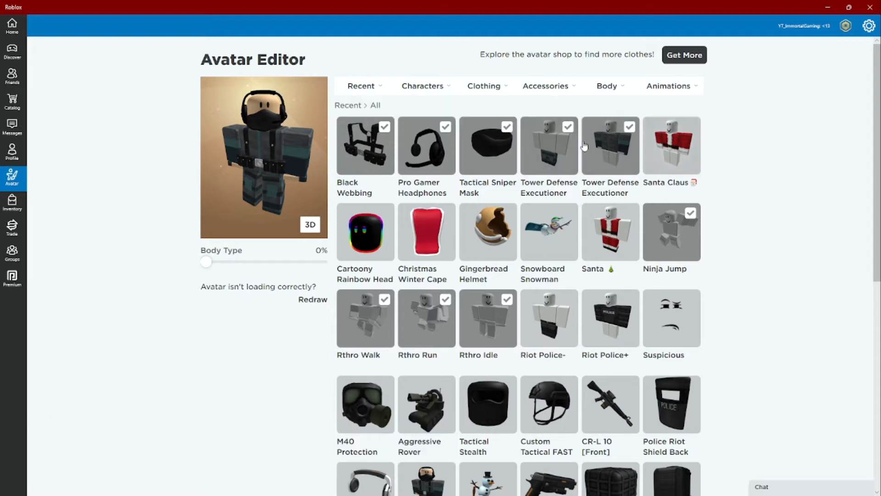
pyautogui.moveTo(455, 242)
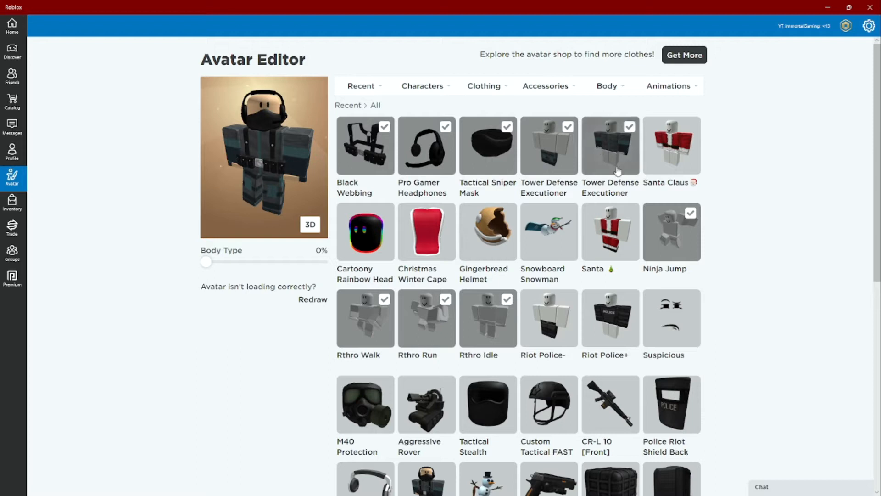
pyautogui.moveTo(629, 163)
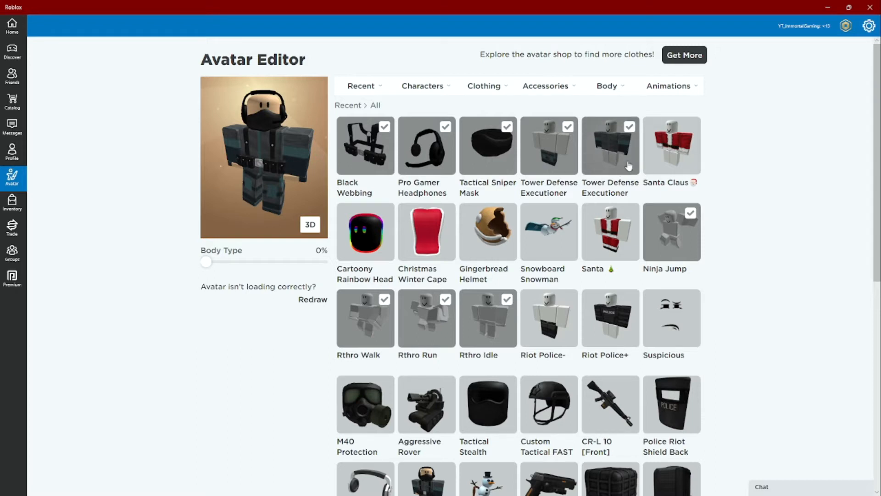
pyautogui.moveTo(612, 188)
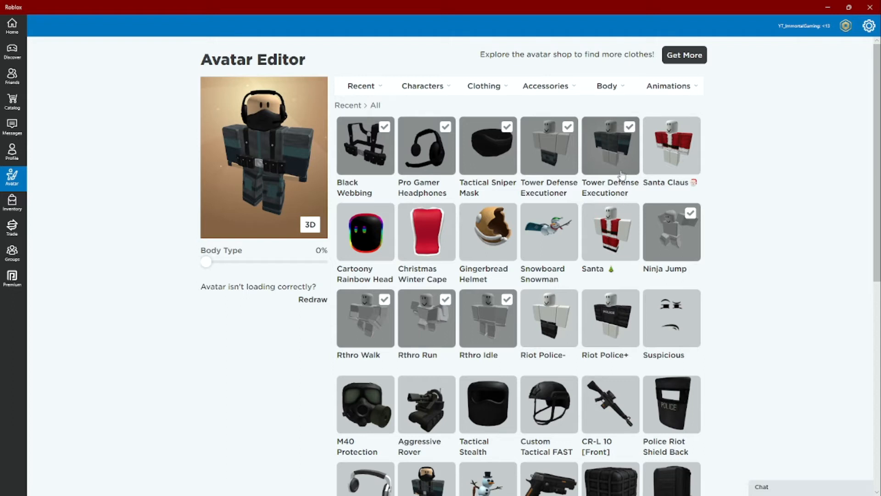
# Review the Executioner shirt and Tactical Sniper Mask details, previewing the recommended Black Neck Gaiter
pyautogui.click(610, 145)
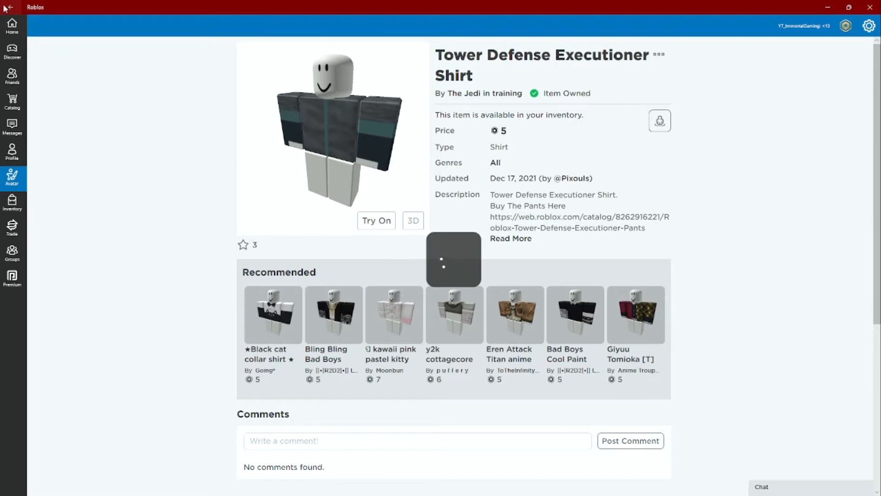
pyautogui.click(13, 177)
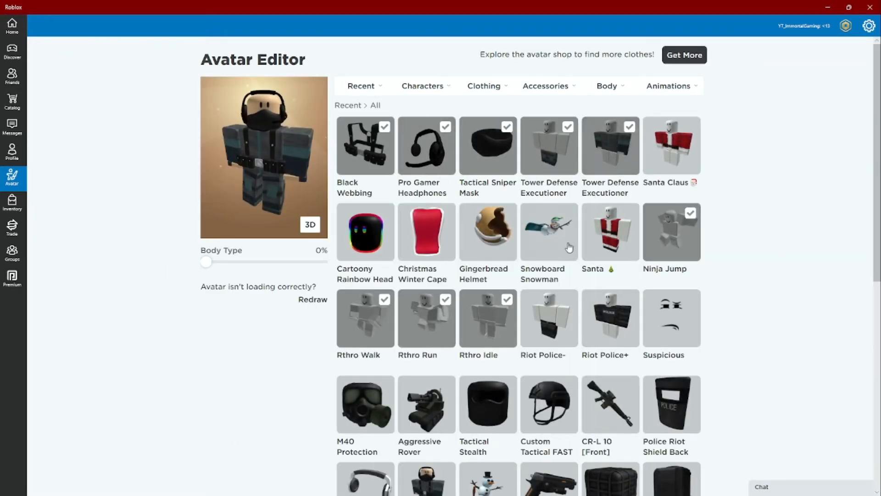
pyautogui.moveTo(562, 175)
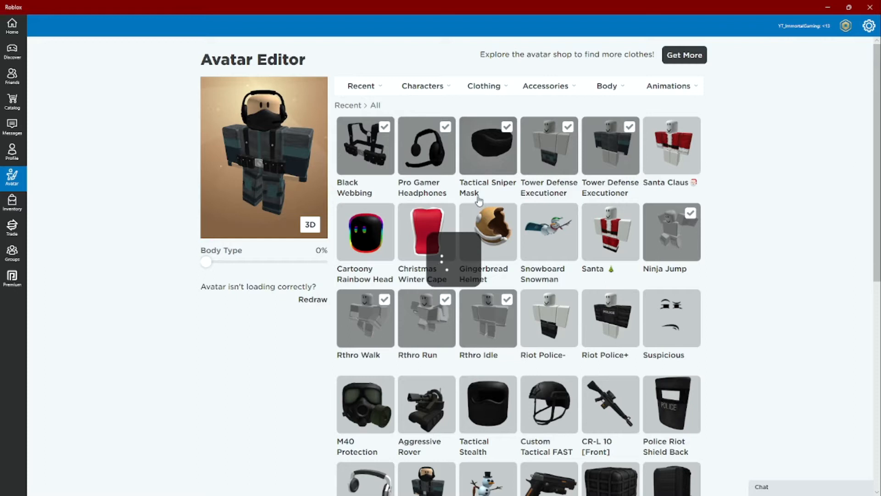
pyautogui.click(489, 146)
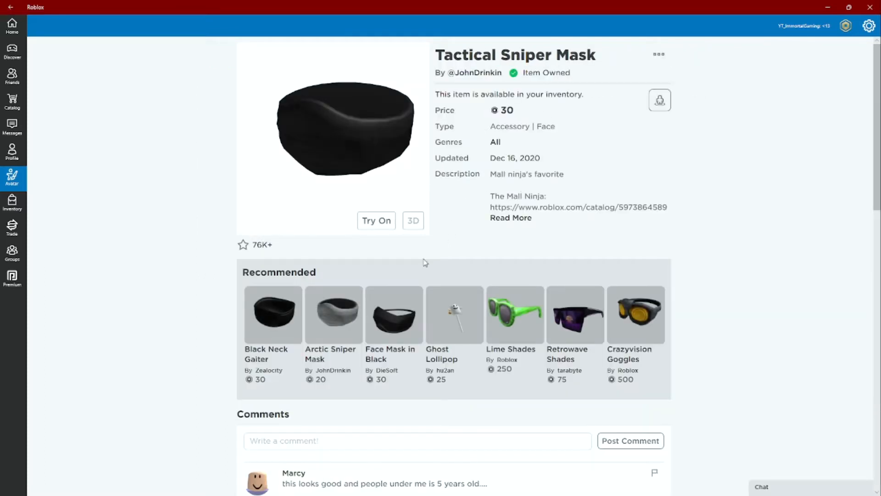
pyautogui.moveTo(279, 336)
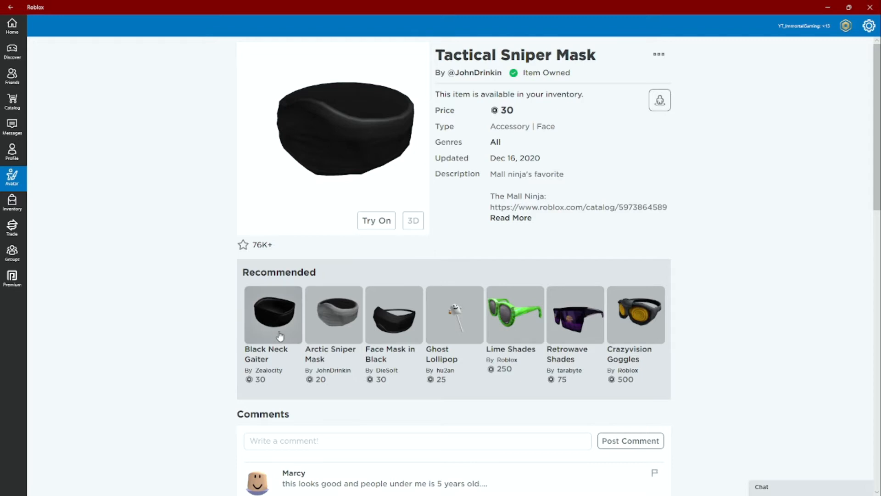
pyautogui.click(272, 314)
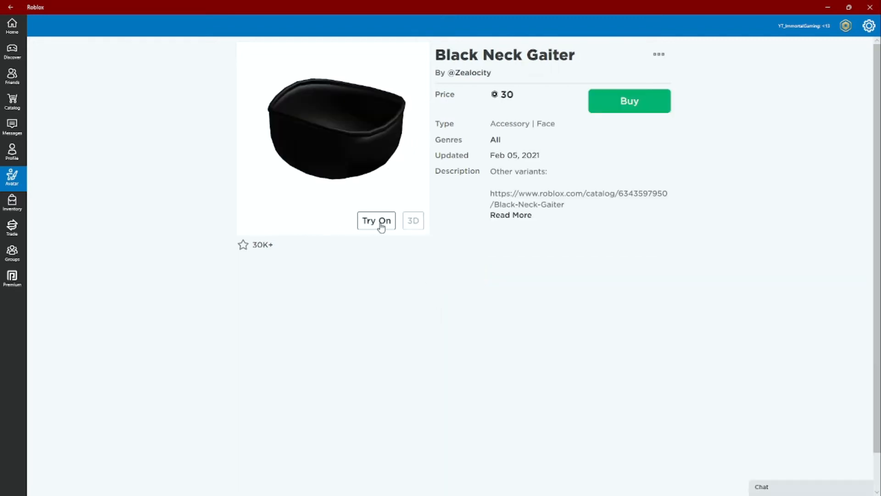
pyautogui.click(376, 221)
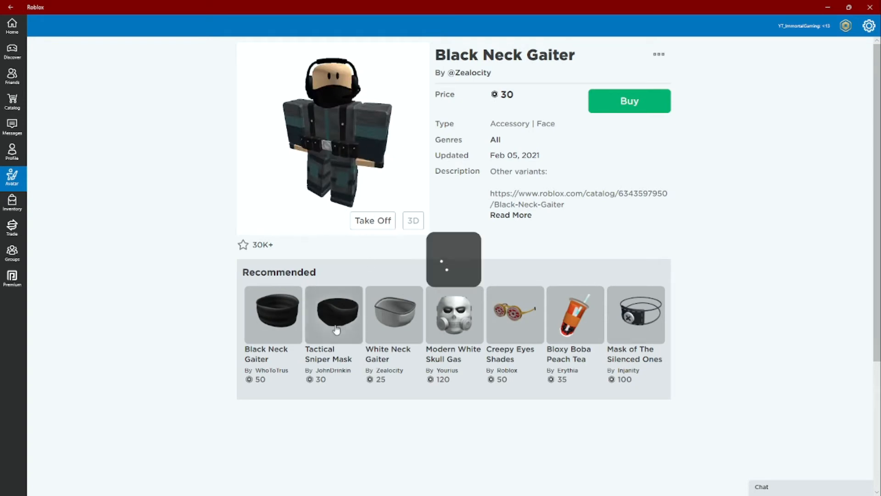
# Check the Black Webbing details, then unequip the Tactical Sniper Mask from the Recent list
pyautogui.click(333, 315)
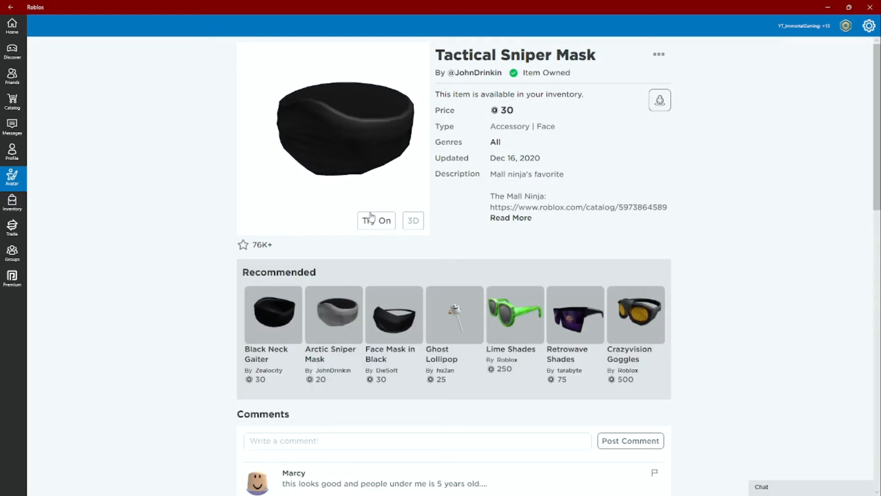
pyautogui.moveTo(439, 134)
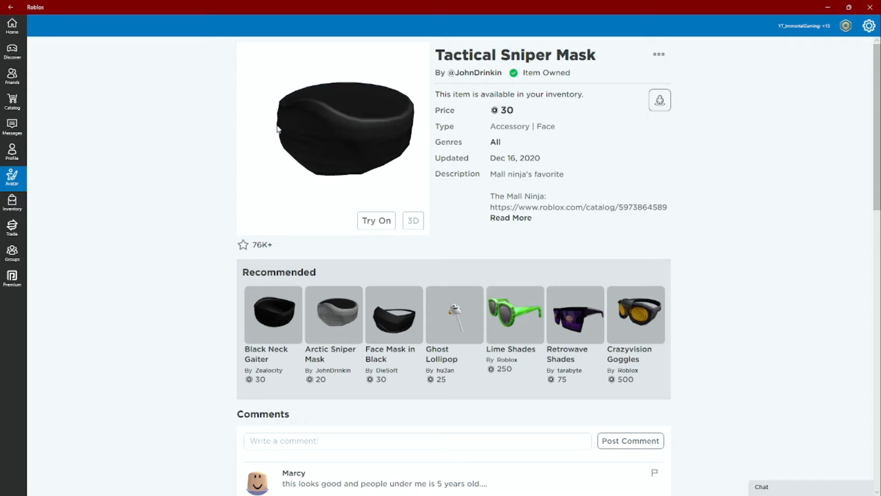
pyautogui.moveTo(518, 125)
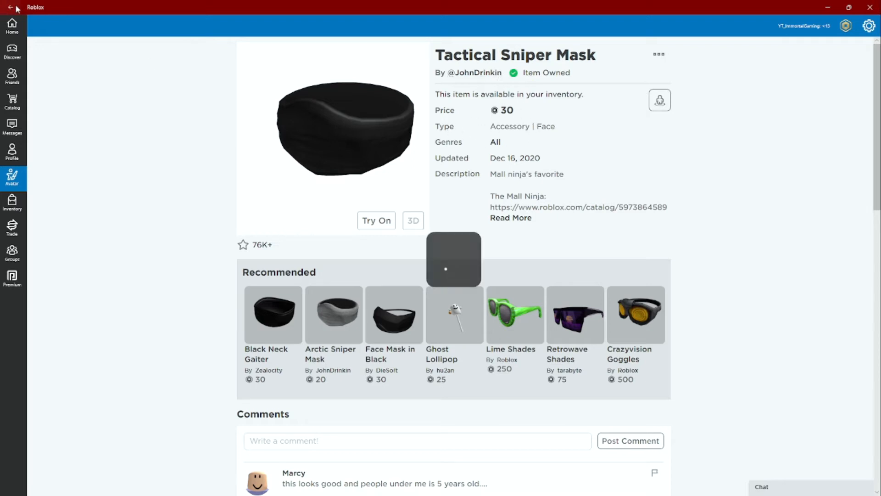
pyautogui.click(272, 315)
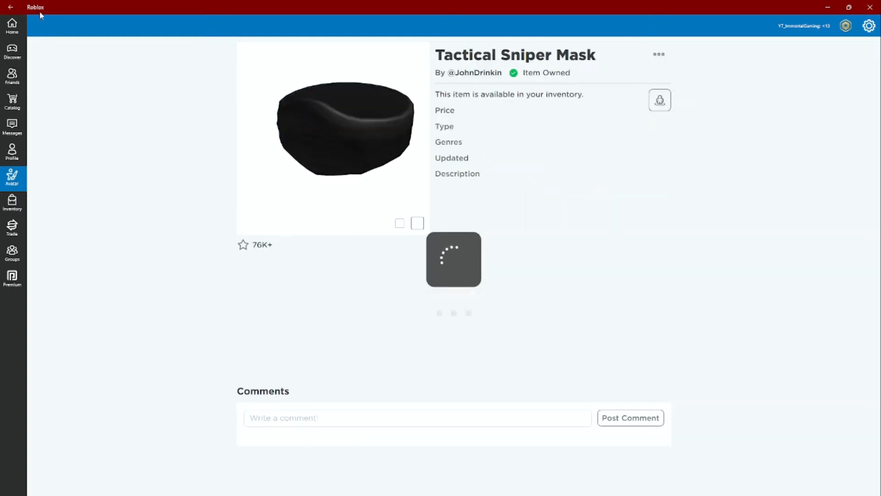
pyautogui.click(13, 178)
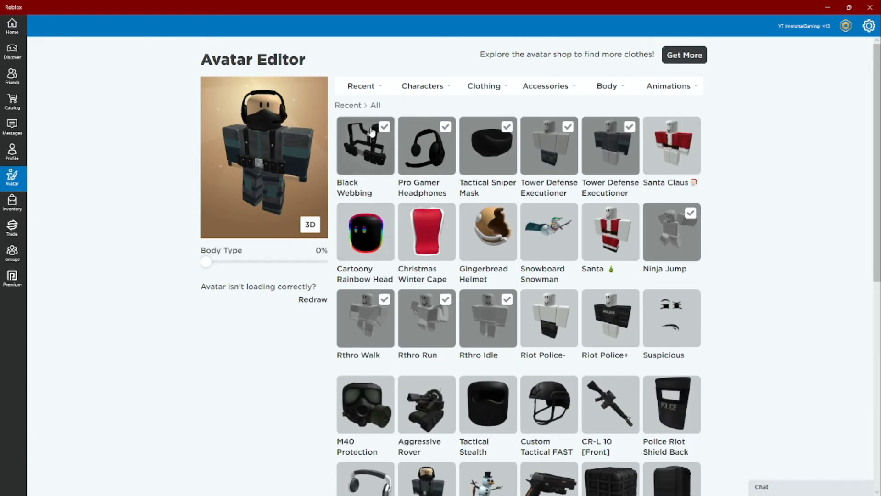
pyautogui.click(366, 145)
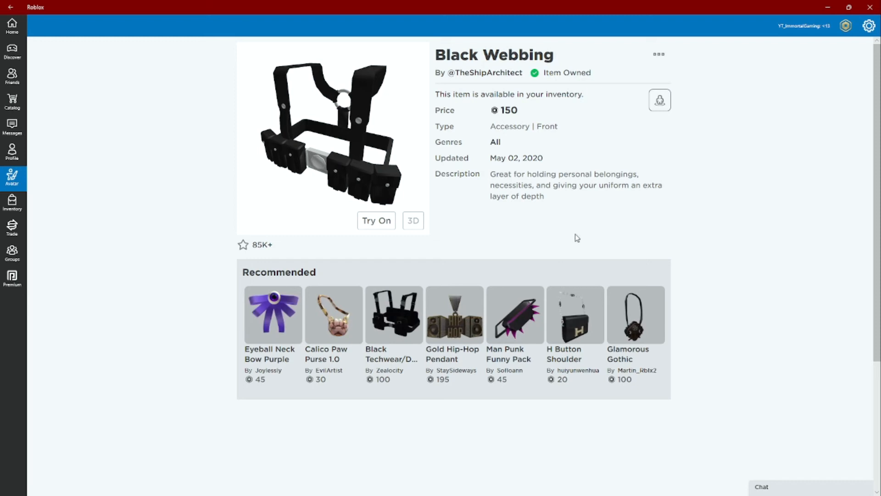
pyautogui.moveTo(845, 237)
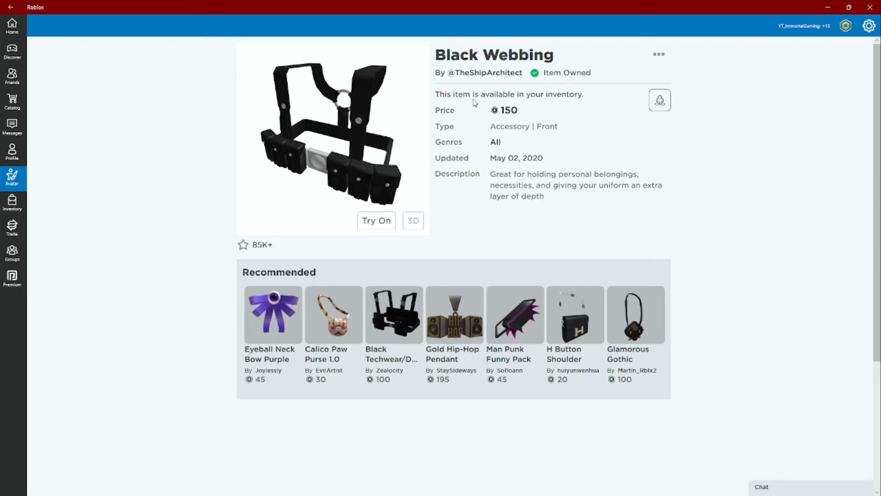
pyautogui.moveTo(476, 95)
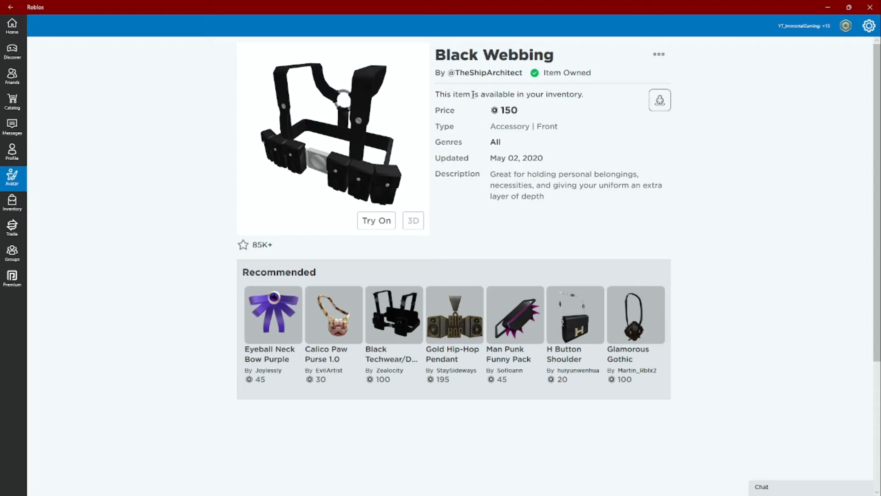
pyautogui.moveTo(452, 178)
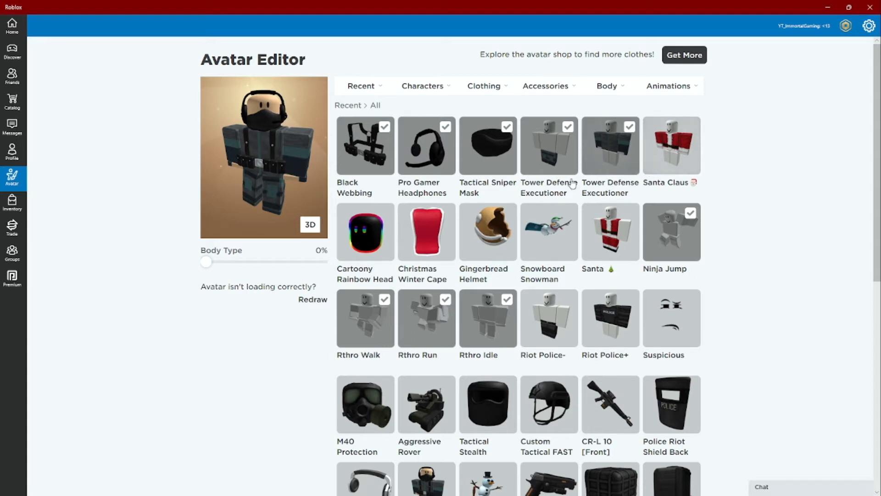
pyautogui.moveTo(407, 153)
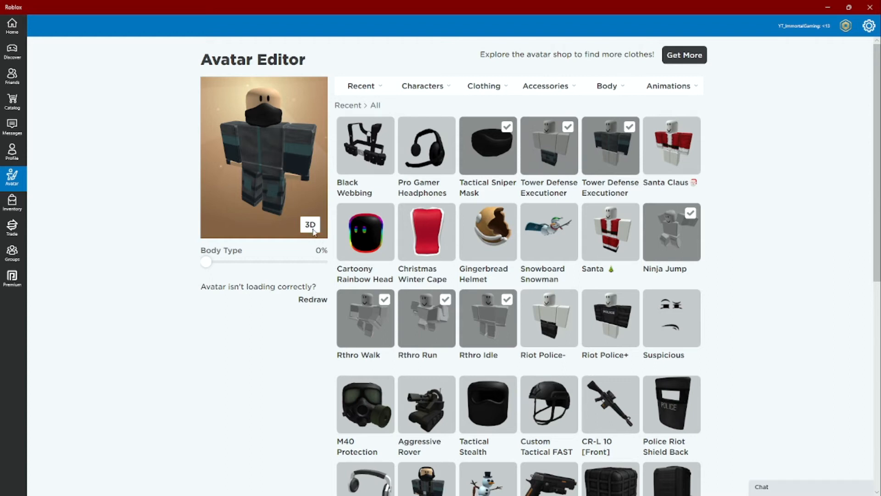
pyautogui.moveTo(678, 63)
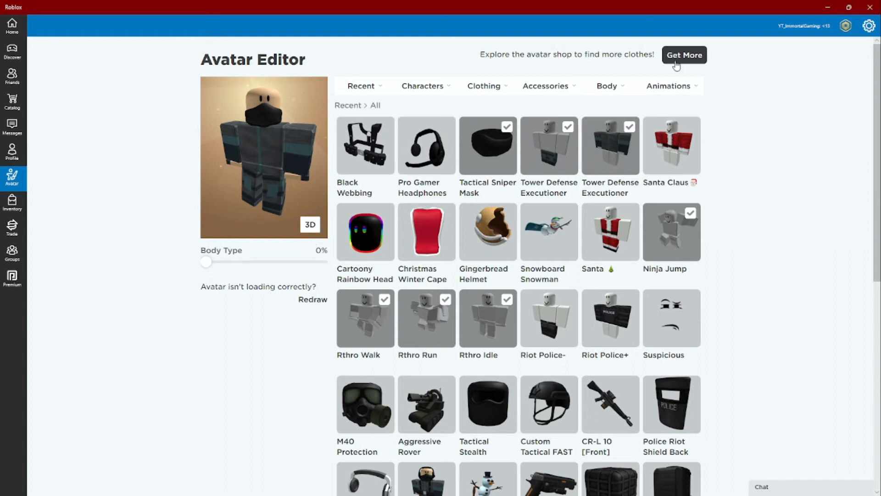
pyautogui.moveTo(502, 161)
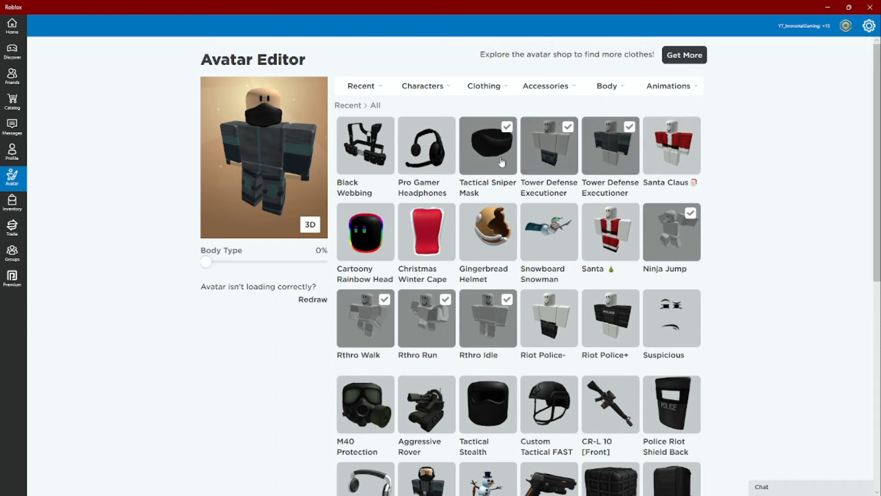
pyautogui.click(487, 145)
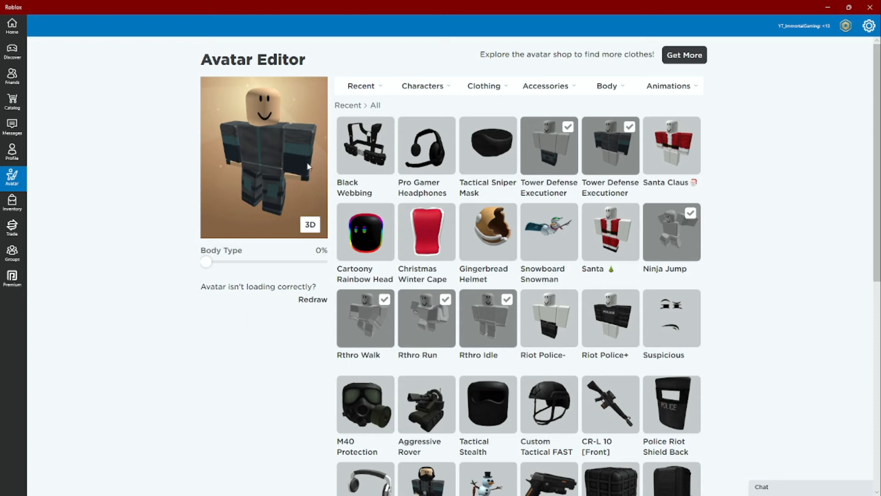
pyautogui.moveTo(304, 173)
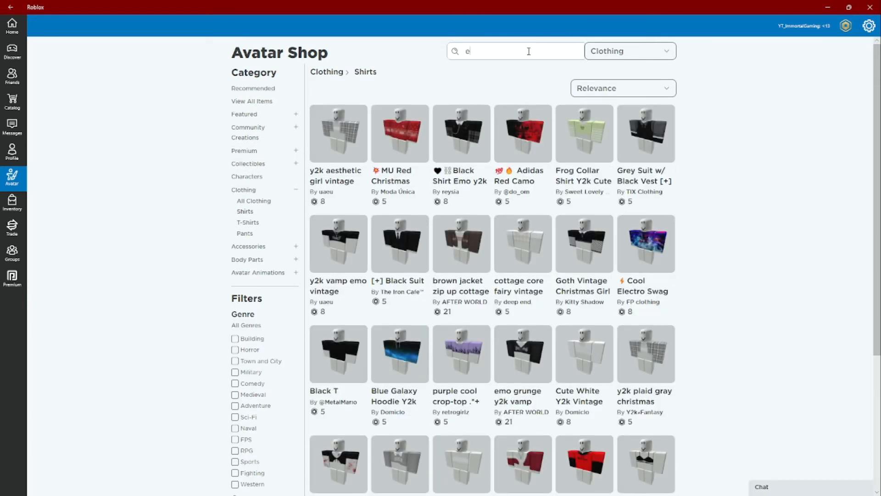
# Search the avatar shop's shirts for 'executioner' and browse the results
pyautogui.write('xecutioner tower')
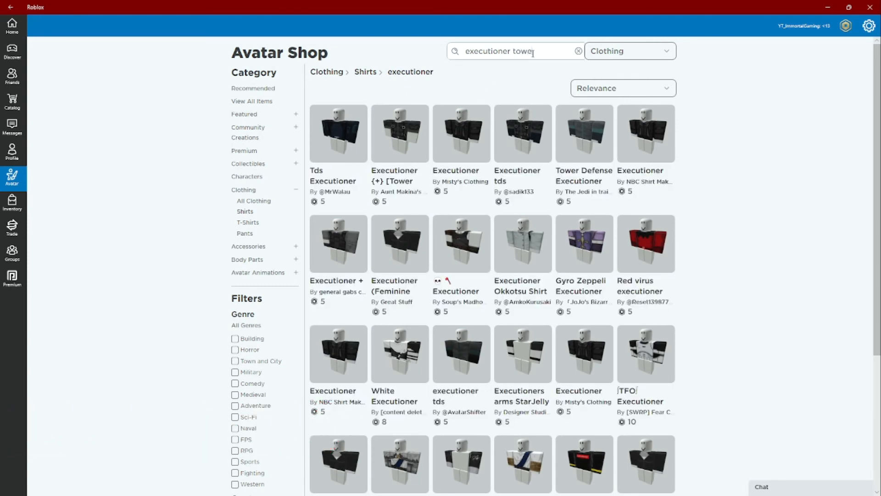
pyautogui.press('BackSpace')
pyautogui.write('ds')
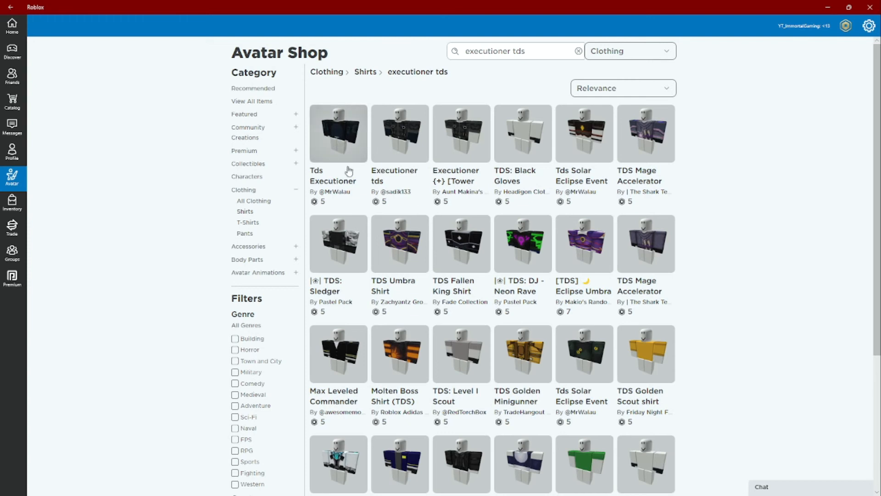
pyautogui.moveTo(345, 123)
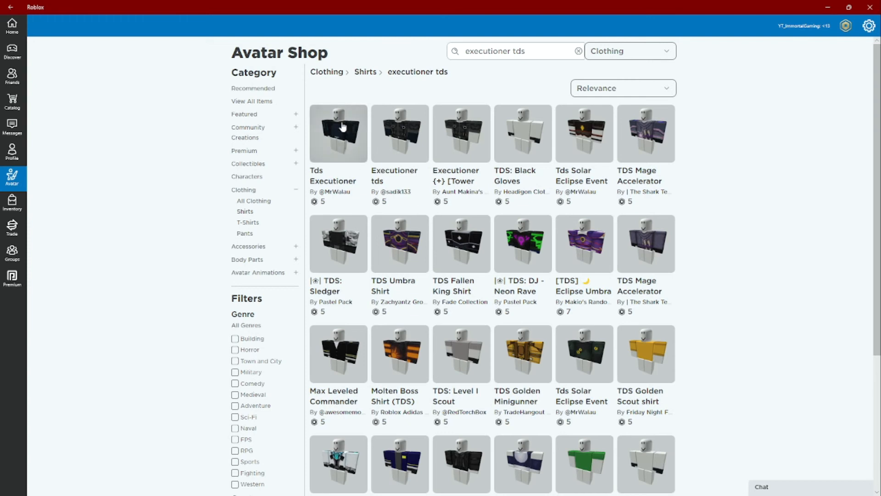
pyautogui.moveTo(325, 161)
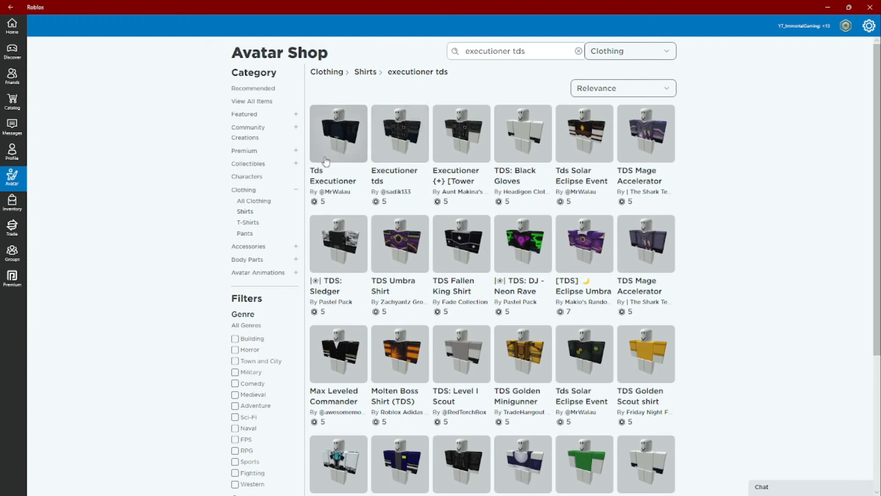
pyautogui.moveTo(492, 215)
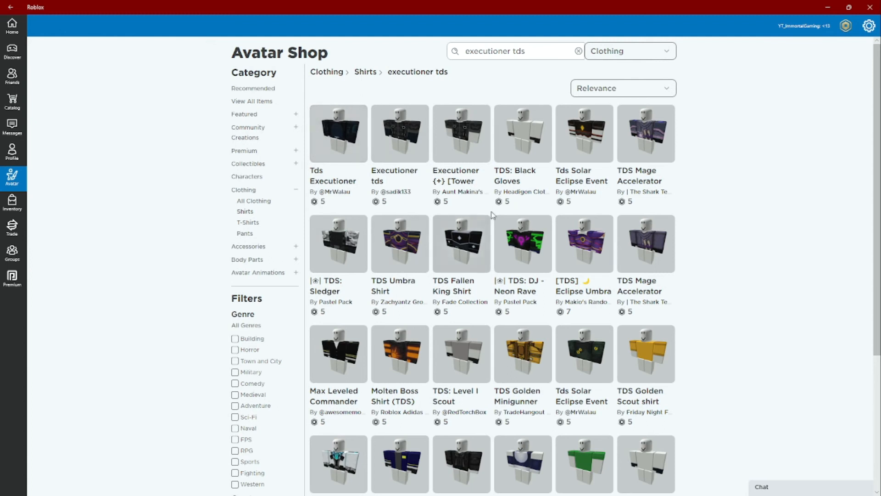
pyautogui.moveTo(682, 212)
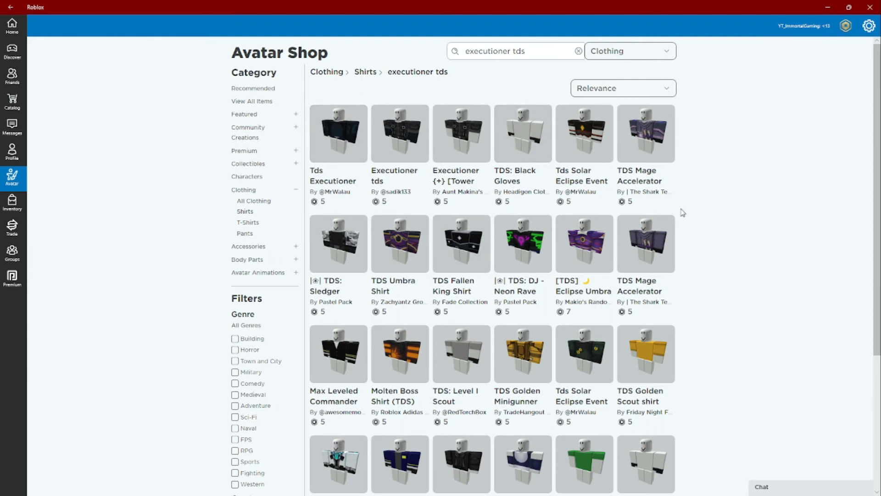
pyautogui.scroll(-3)
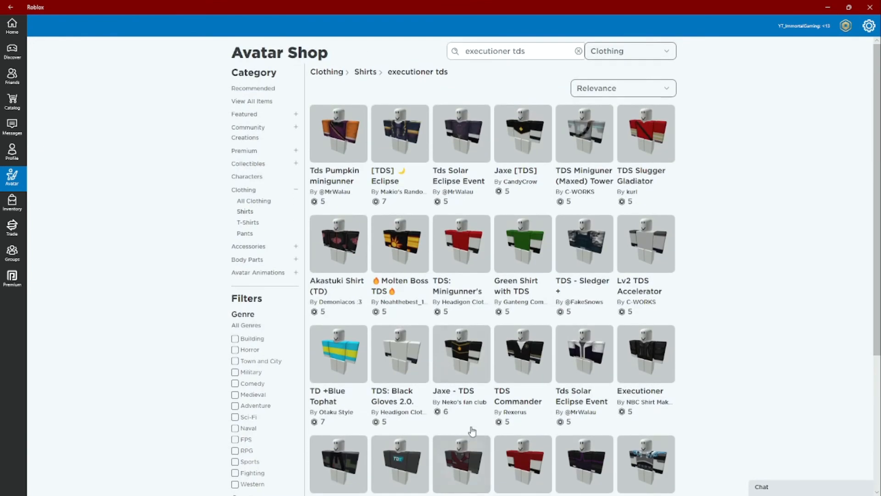
pyautogui.moveTo(540, 43)
pyautogui.write(' lvl 0')
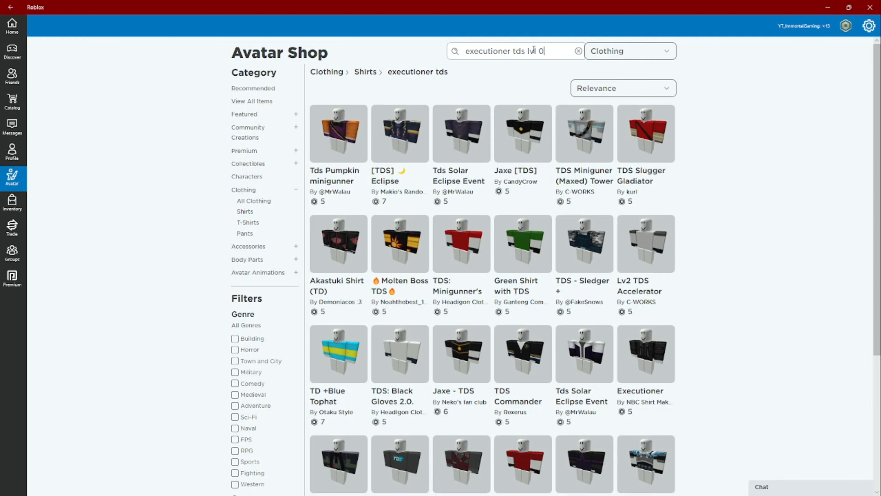
# Refine the shirt search to 'executioner tds lvl 0' and browse those results
pyautogui.press('Enter')
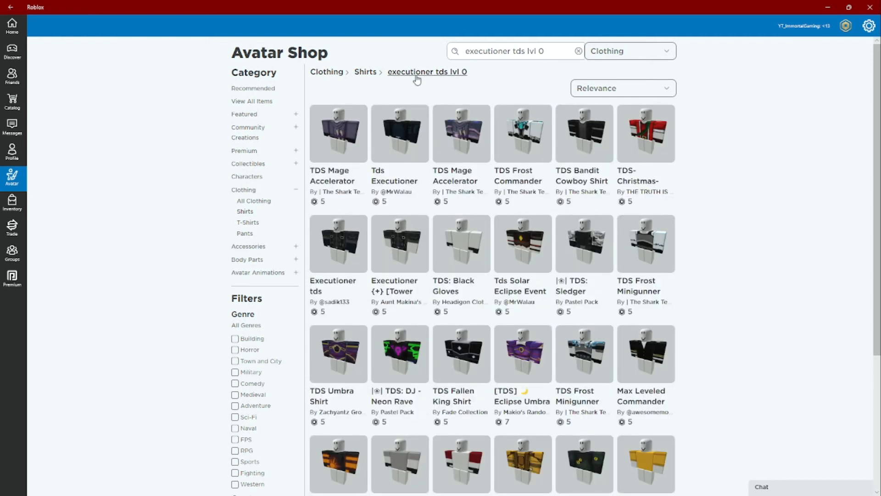
pyautogui.scroll(-3)
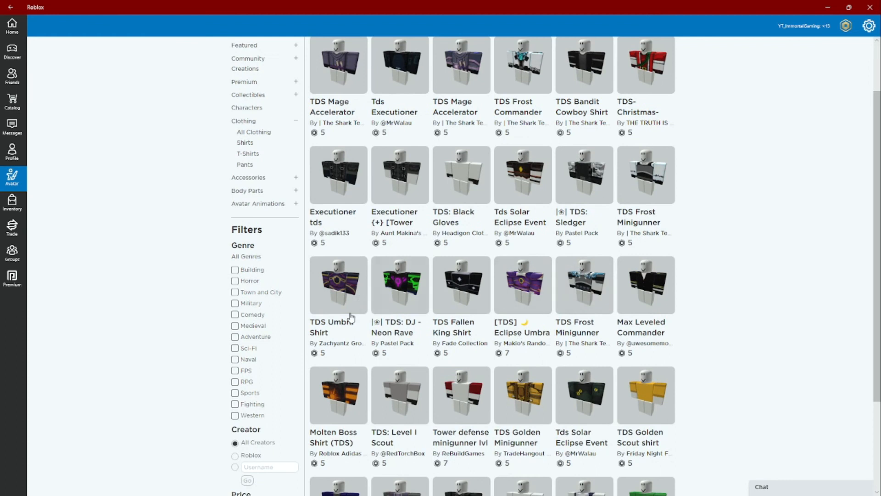
pyautogui.moveTo(784, 304)
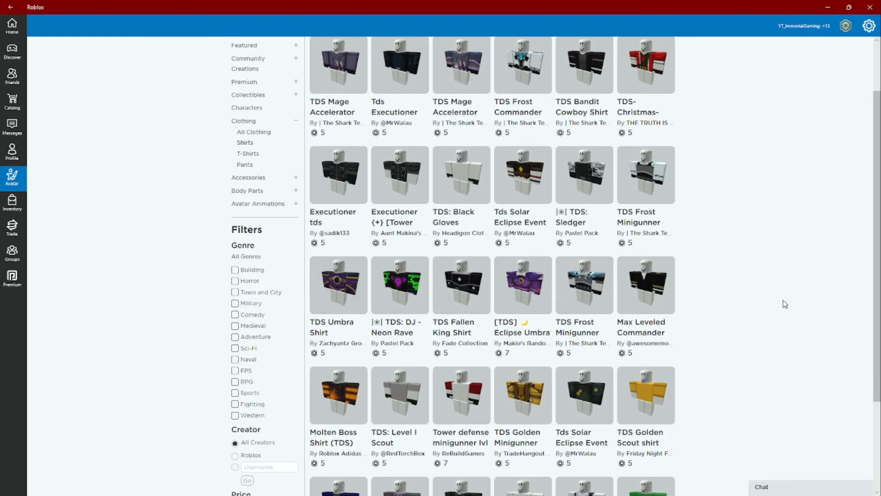
pyautogui.click(399, 174)
pyautogui.write('executioner tds lvl 0')
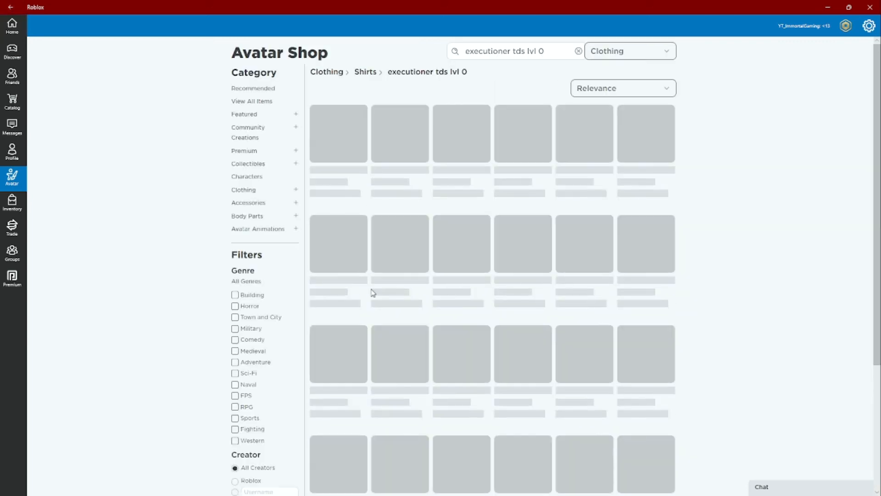
pyautogui.scroll(-3)
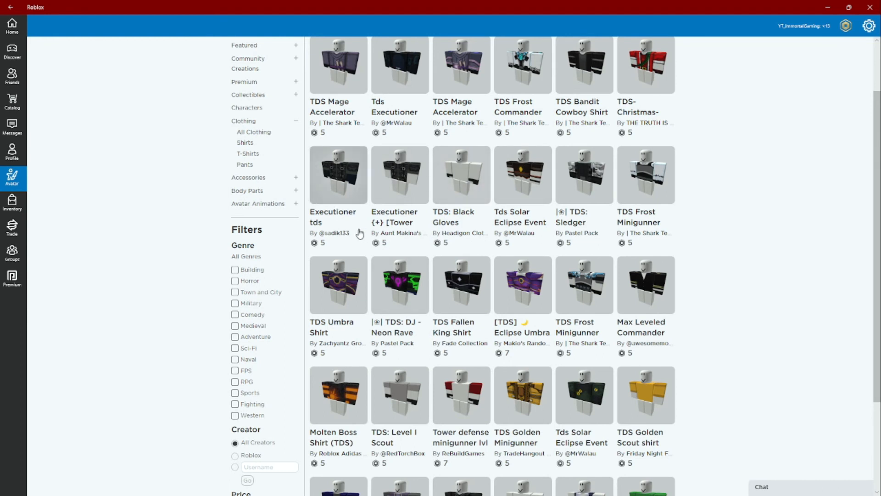
pyautogui.moveTo(338, 164)
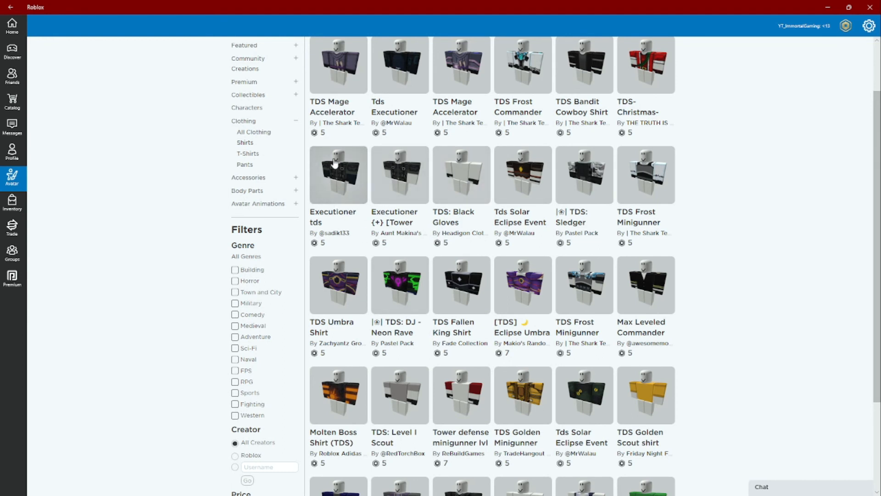
pyautogui.moveTo(402, 191)
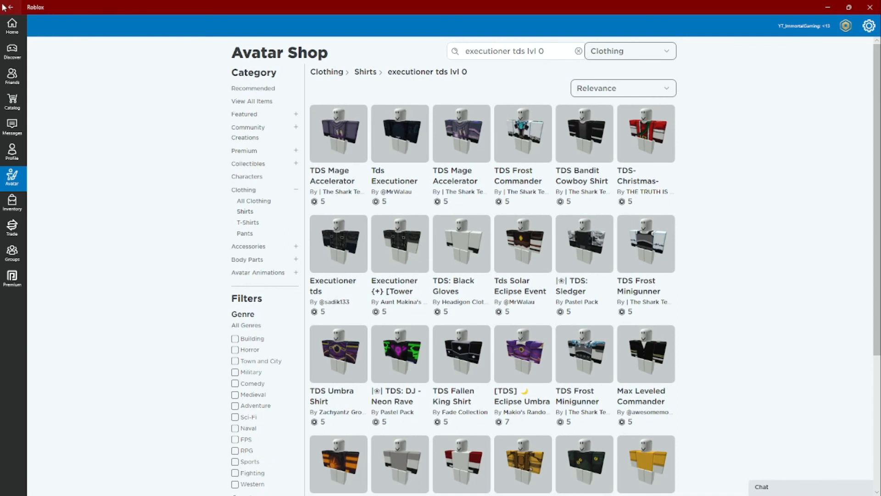
# Return to the avatar editor and equip the Pro Gamer Headphones from Recent
pyautogui.write('executioner')
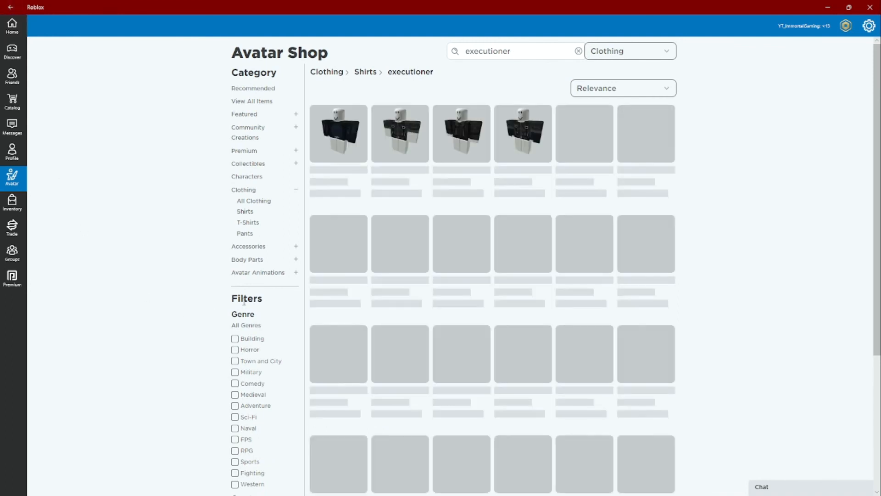
pyautogui.click(578, 51)
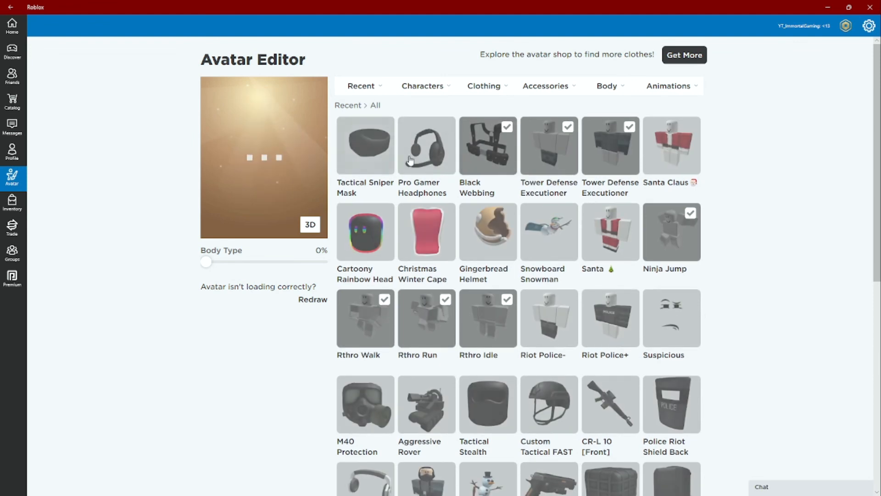
pyautogui.click(365, 145)
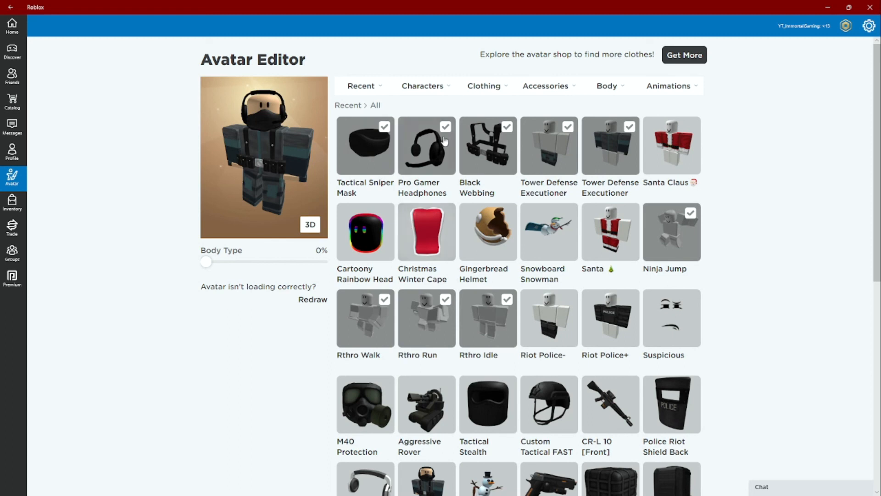
pyautogui.moveTo(444, 234)
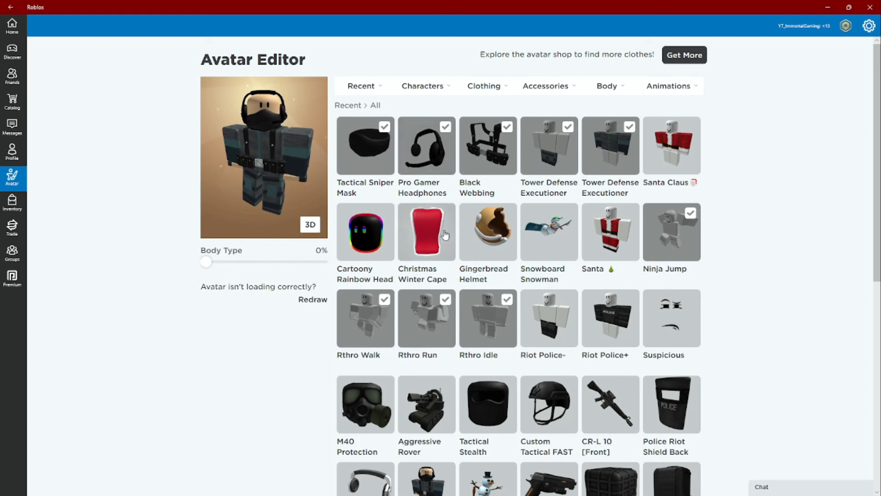